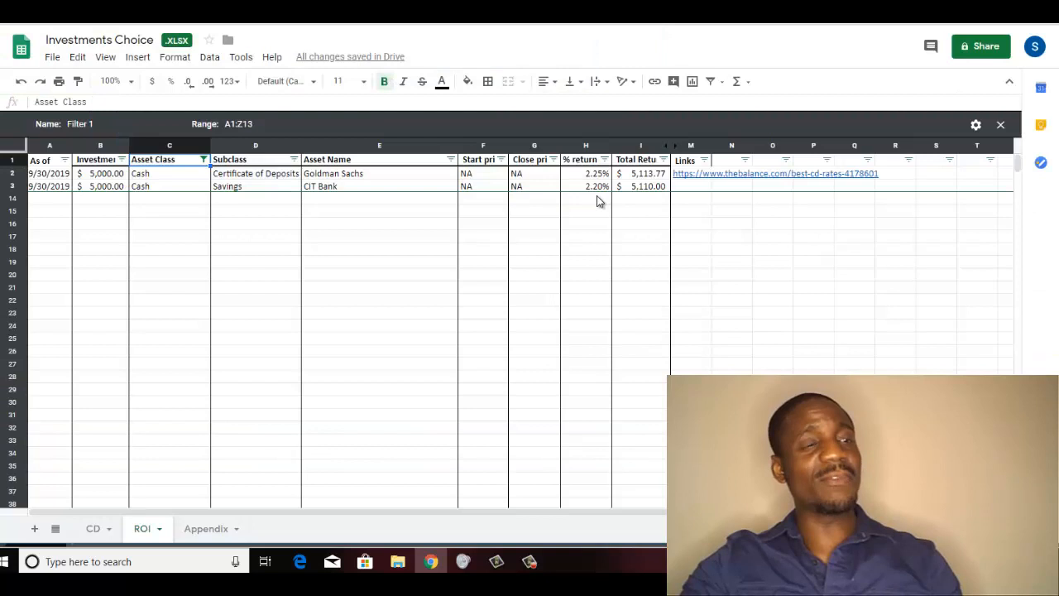
pyautogui.moveTo(4, 356)
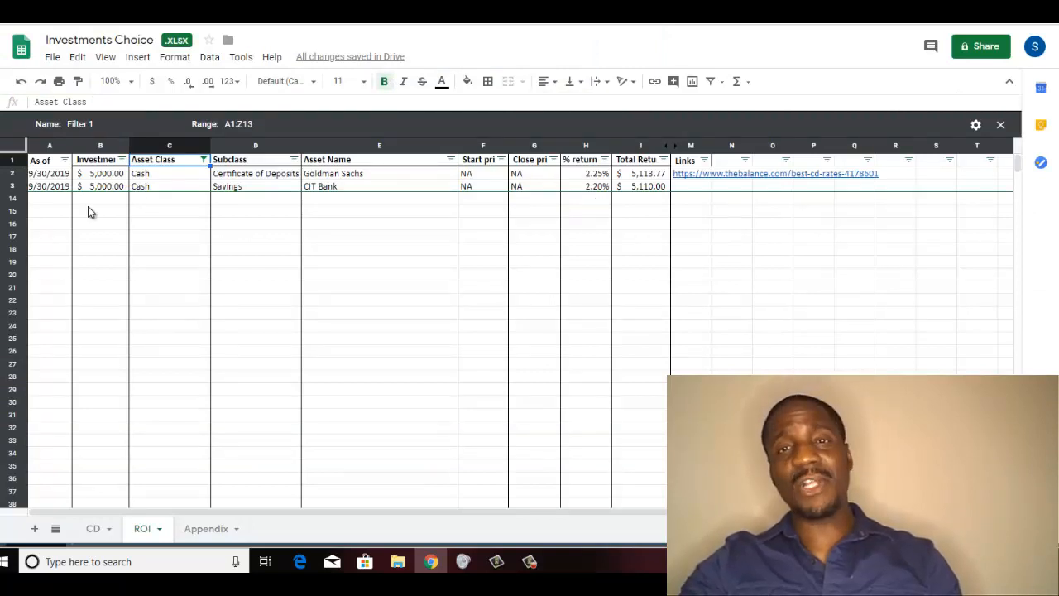
pyautogui.moveTo(530, 220)
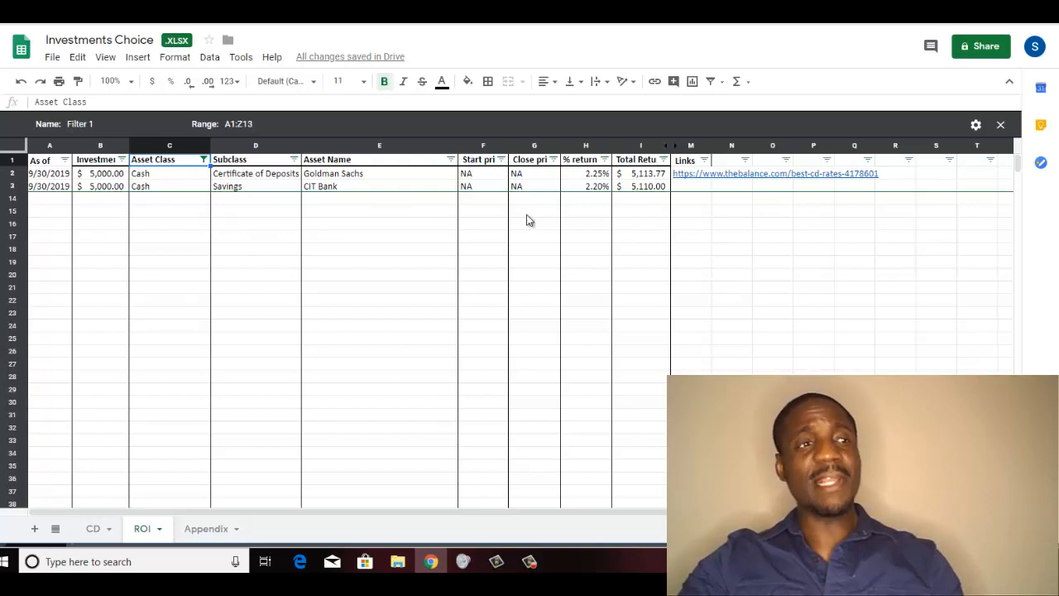
pyautogui.moveTo(629, 182)
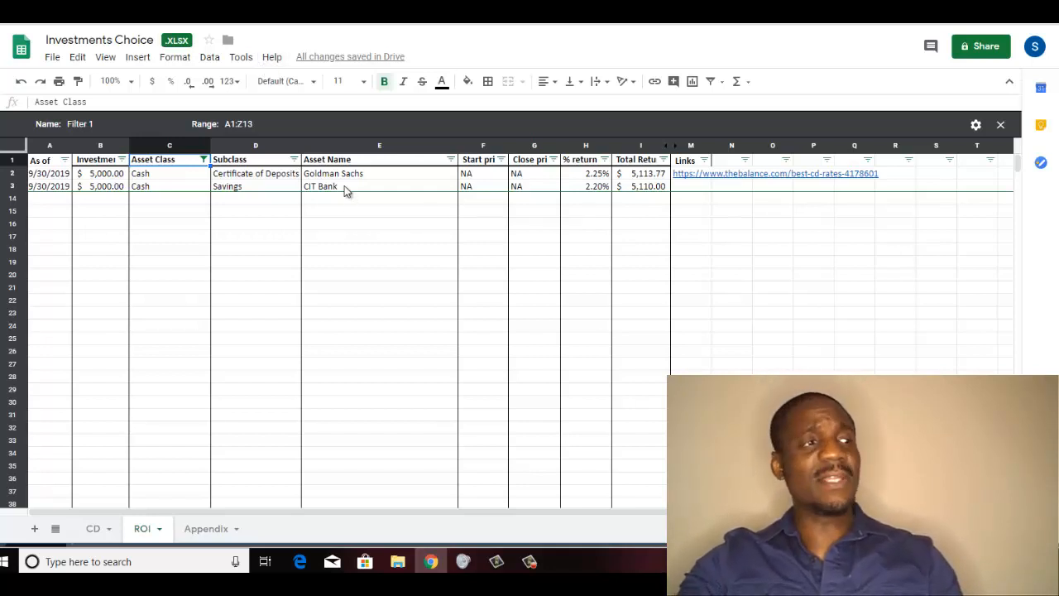
pyautogui.moveTo(584, 186)
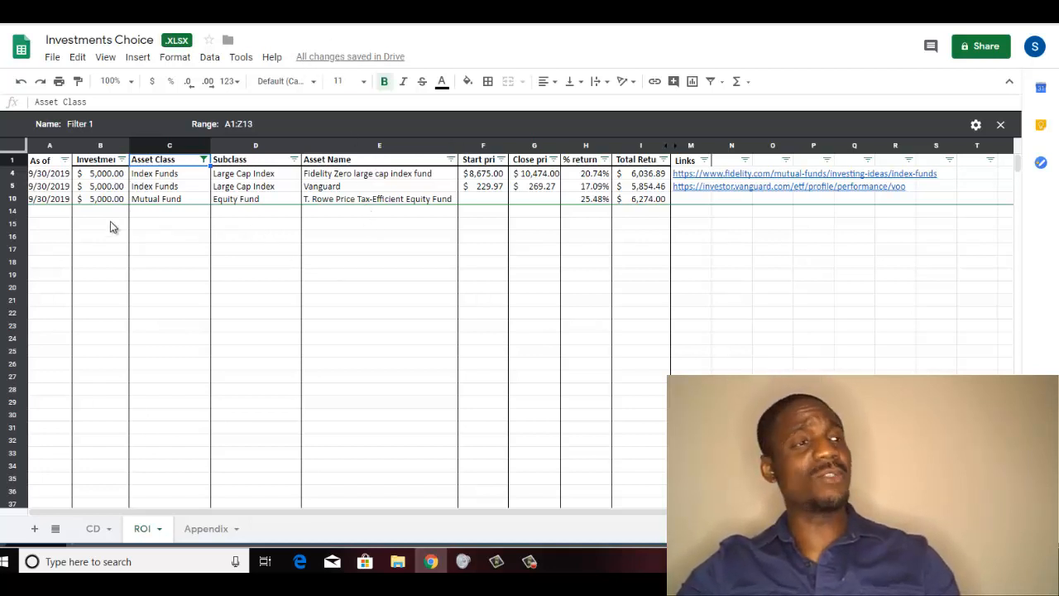
pyautogui.moveTo(352, 224)
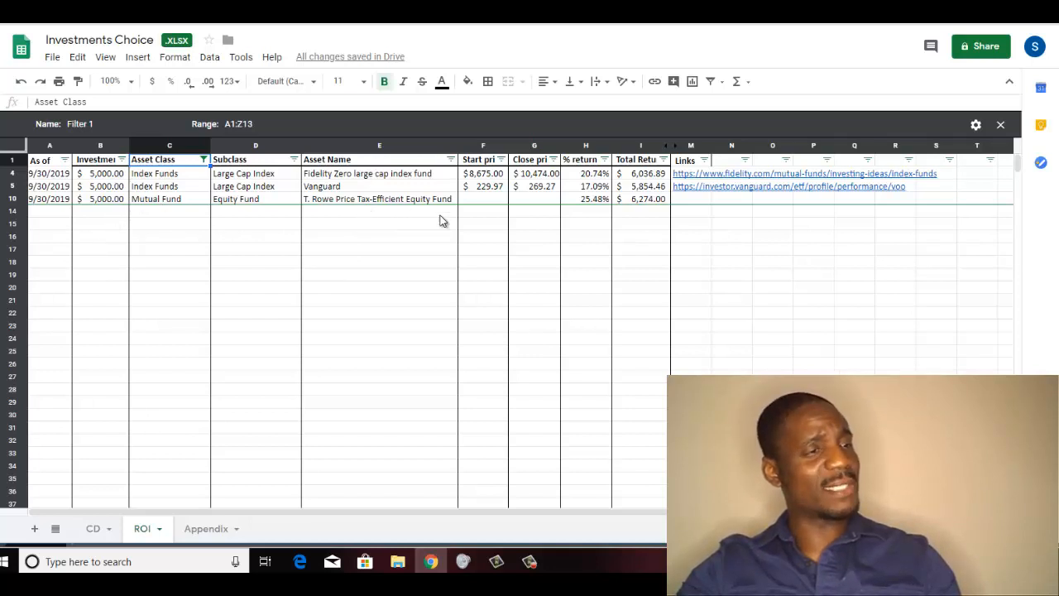
pyautogui.moveTo(508, 243)
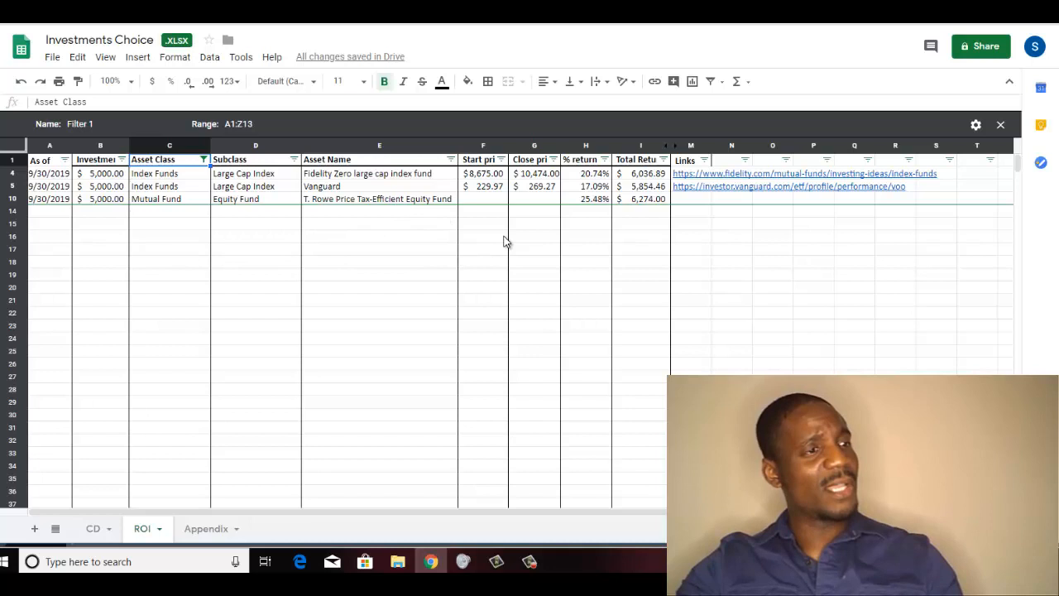
pyautogui.moveTo(571, 232)
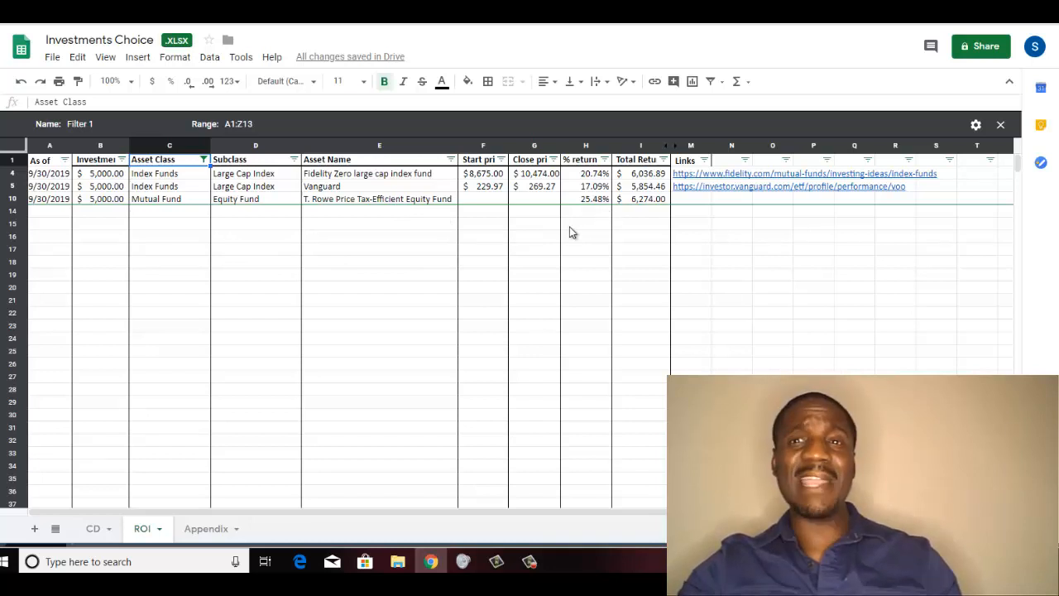
pyautogui.moveTo(214, 222)
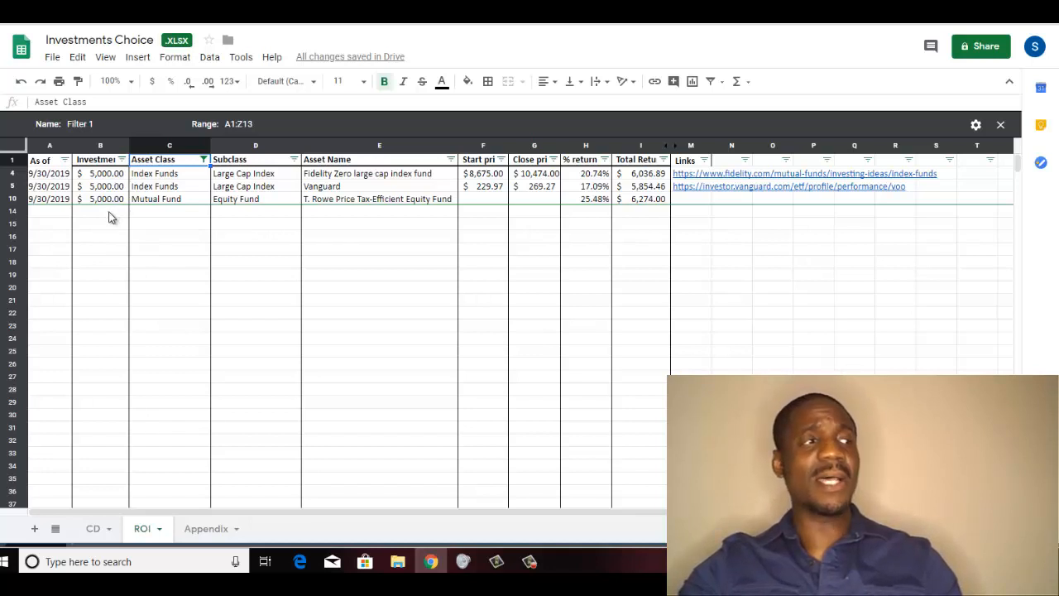
pyautogui.moveTo(619, 189)
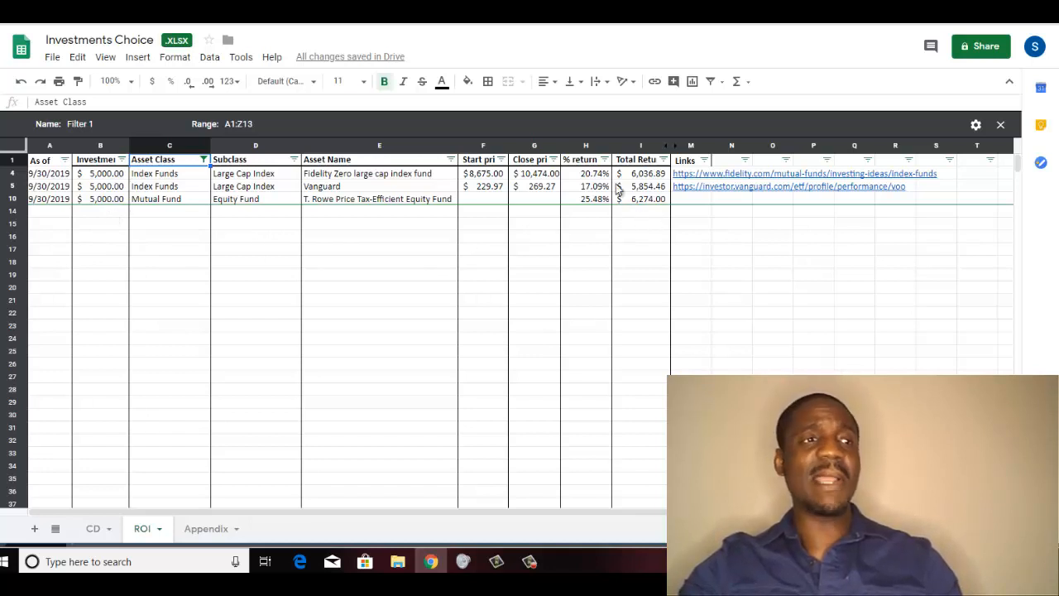
pyautogui.moveTo(665, 234)
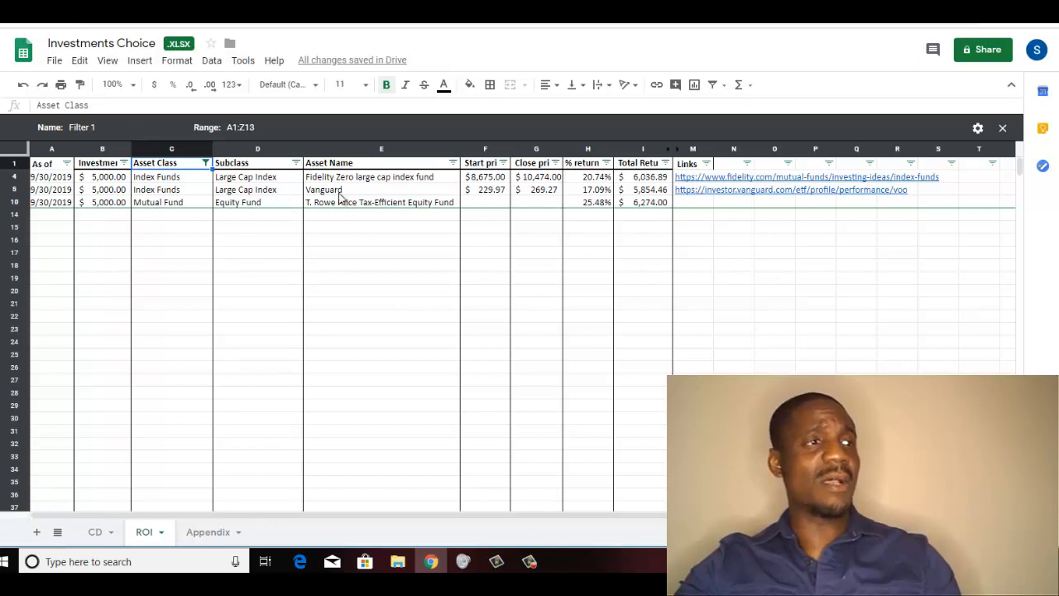
pyautogui.moveTo(569, 230)
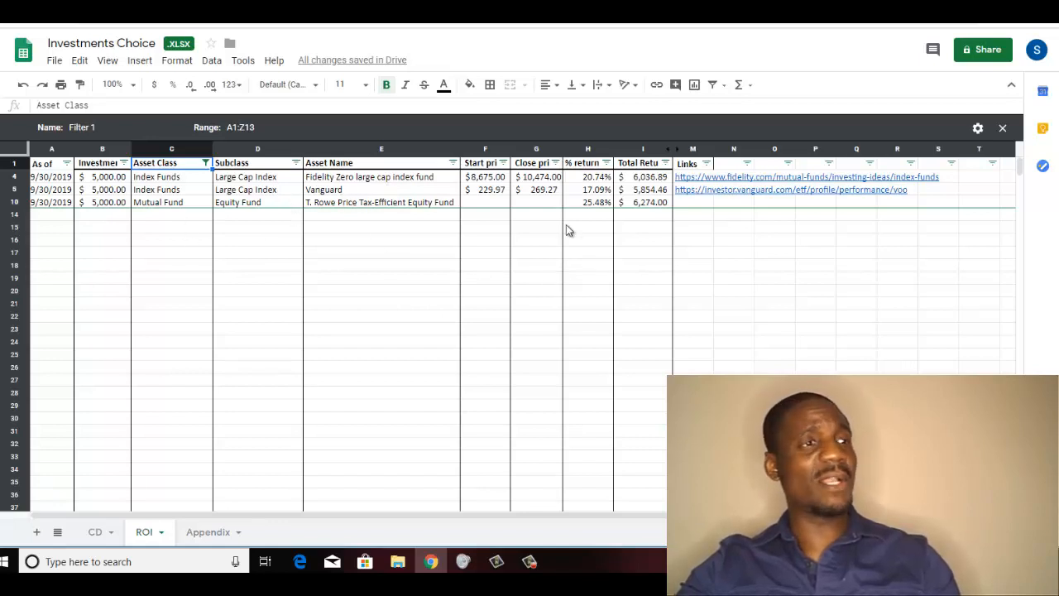
pyautogui.moveTo(599, 192)
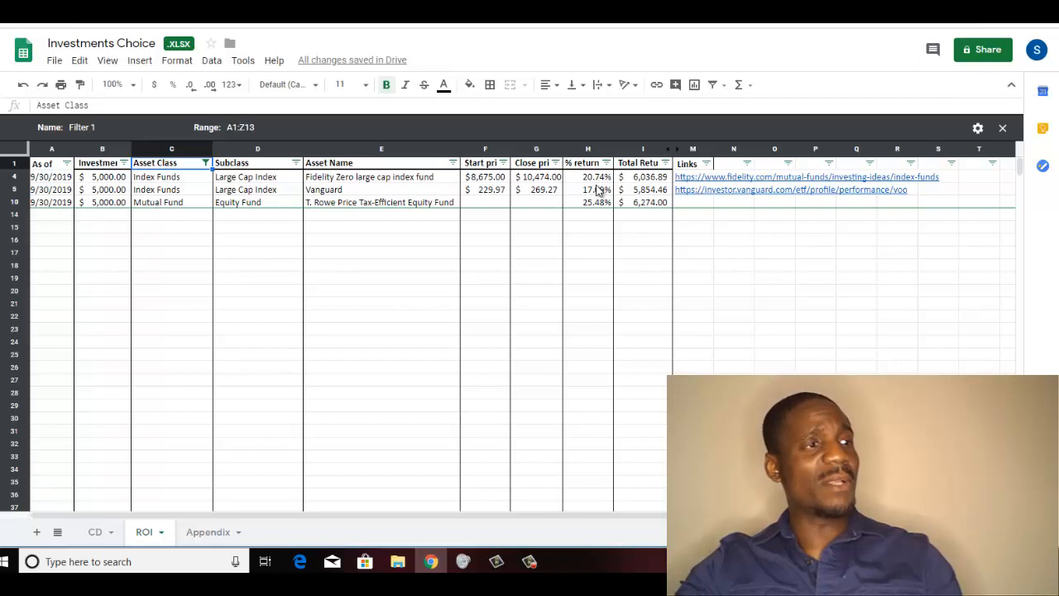
pyautogui.moveTo(584, 184)
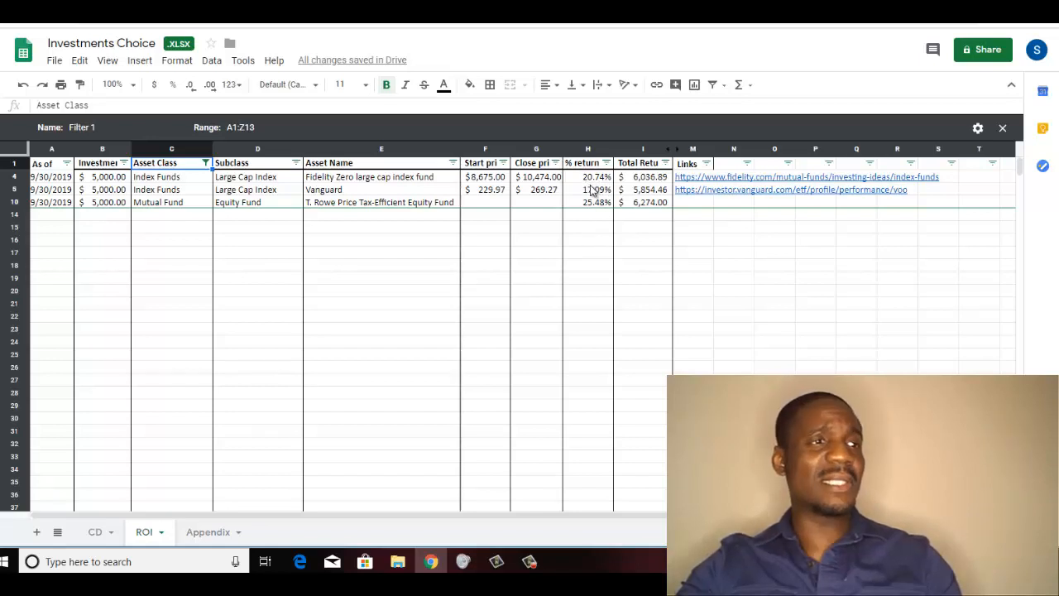
pyautogui.moveTo(331, 321)
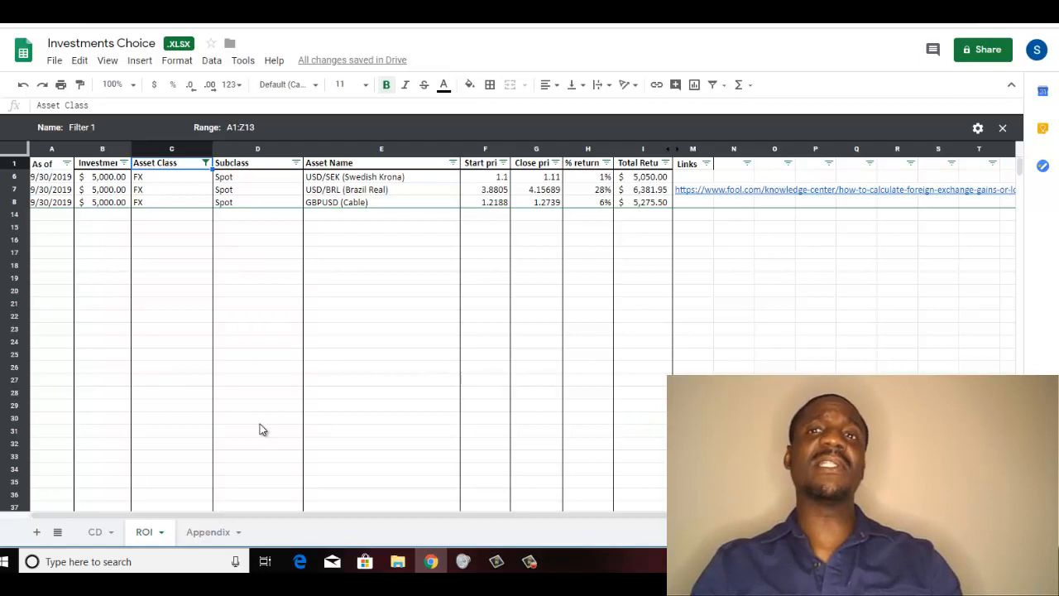
pyautogui.moveTo(277, 431)
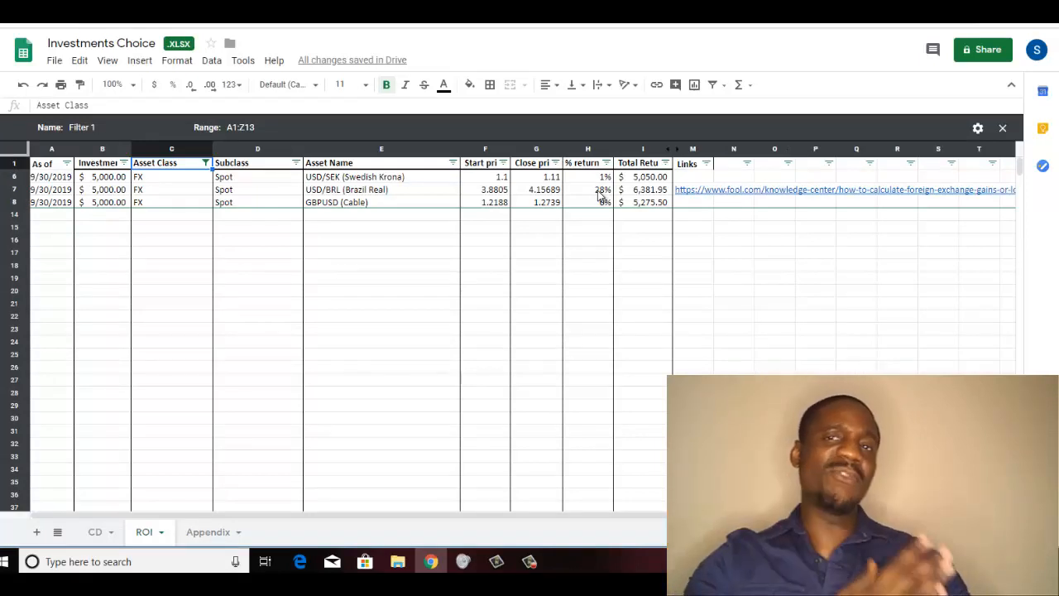
pyautogui.moveTo(694, 163)
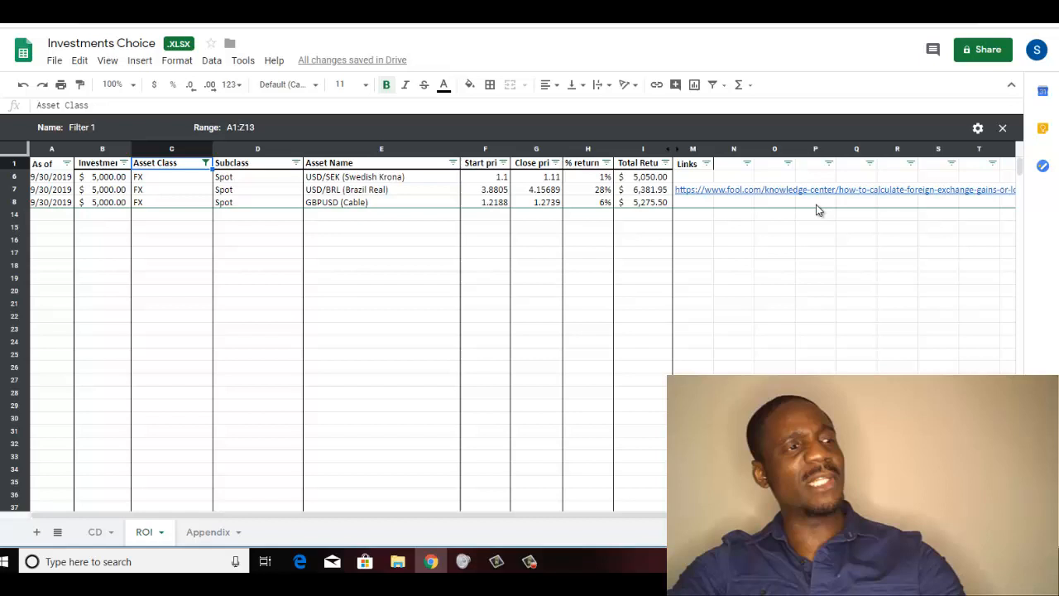
pyautogui.moveTo(662, 205)
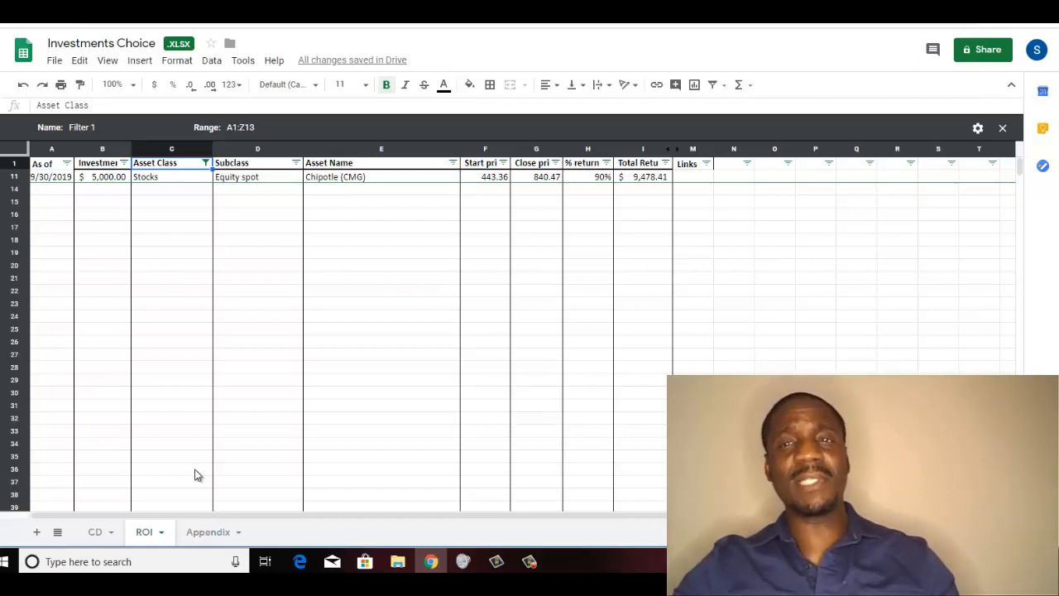
pyautogui.moveTo(140, 250)
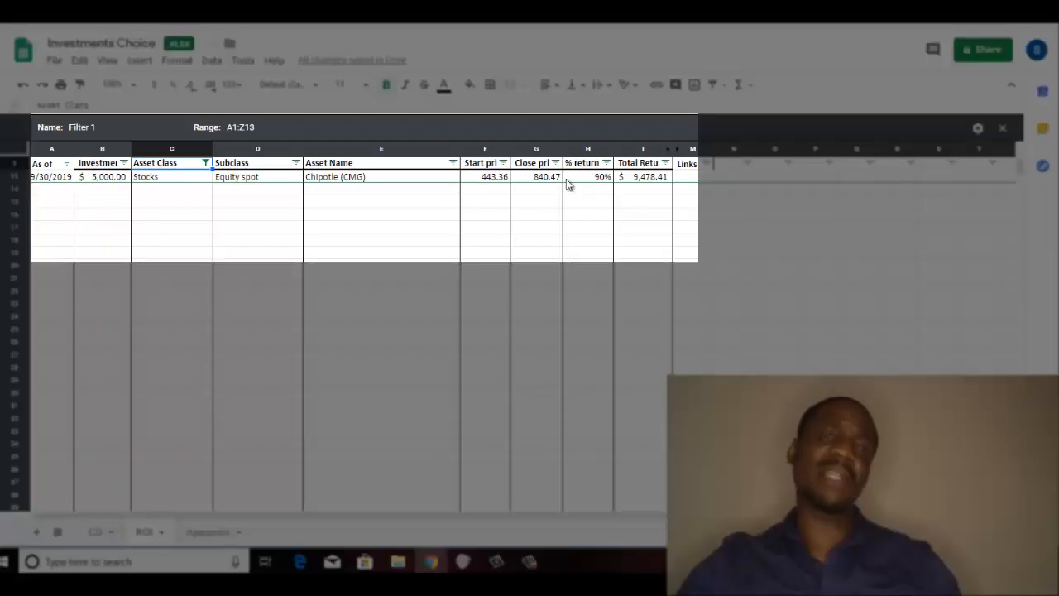
pyautogui.moveTo(128, 192)
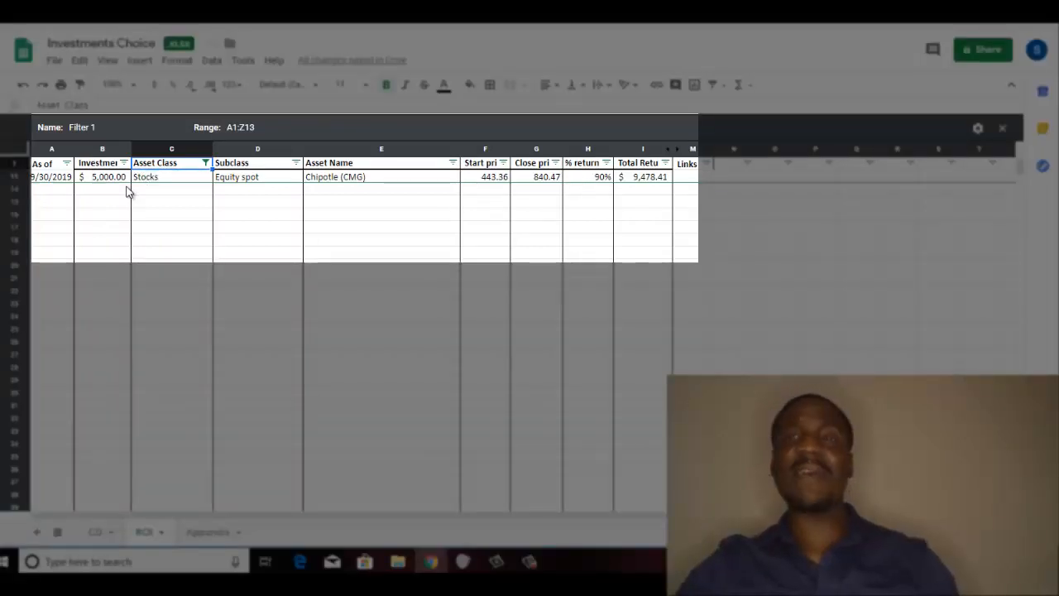
pyautogui.moveTo(352, 222)
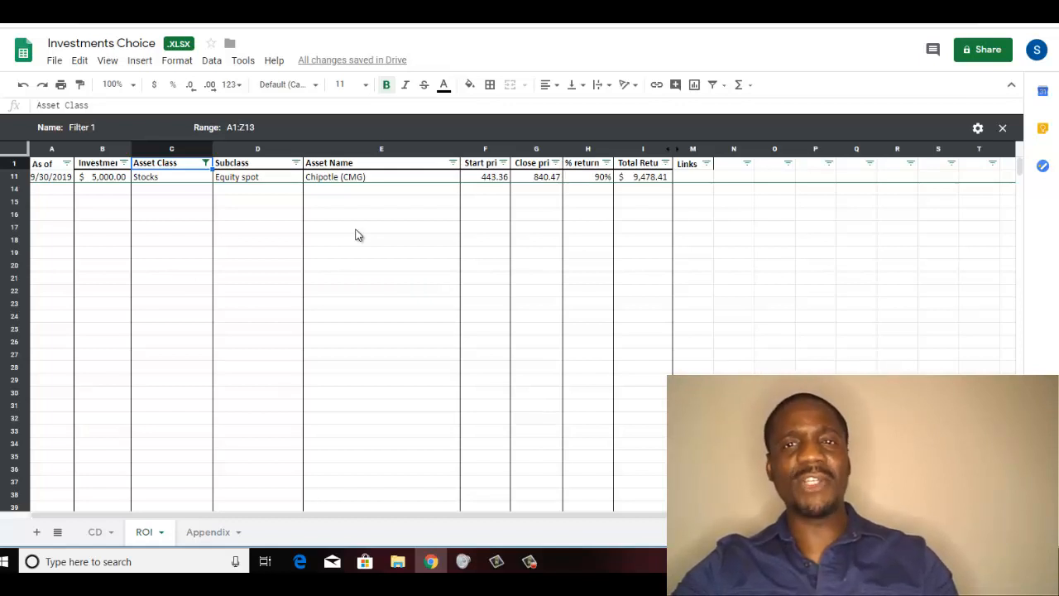
pyautogui.moveTo(378, 234)
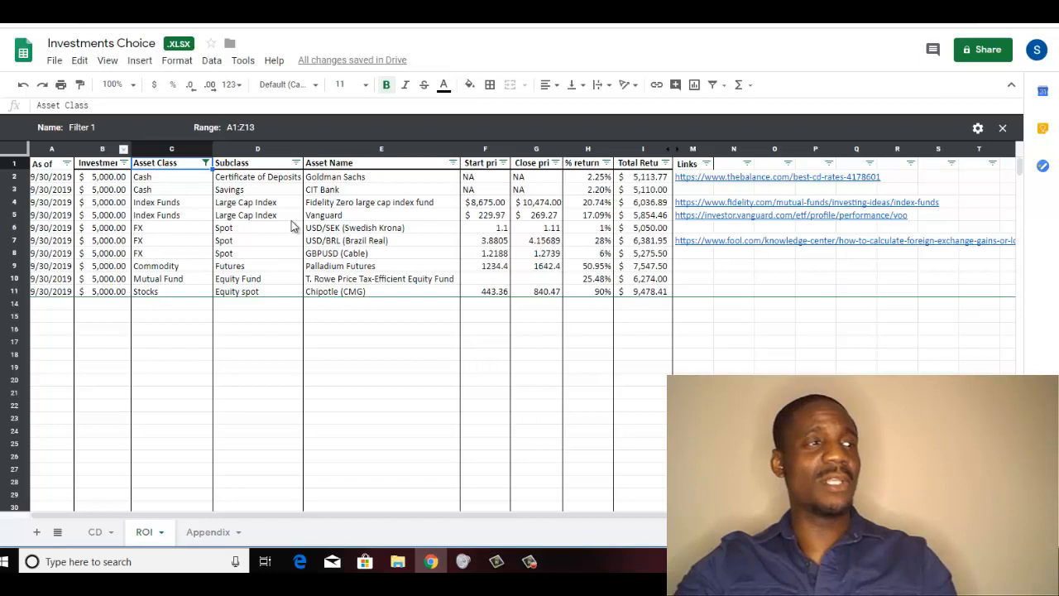
pyautogui.moveTo(196, 259)
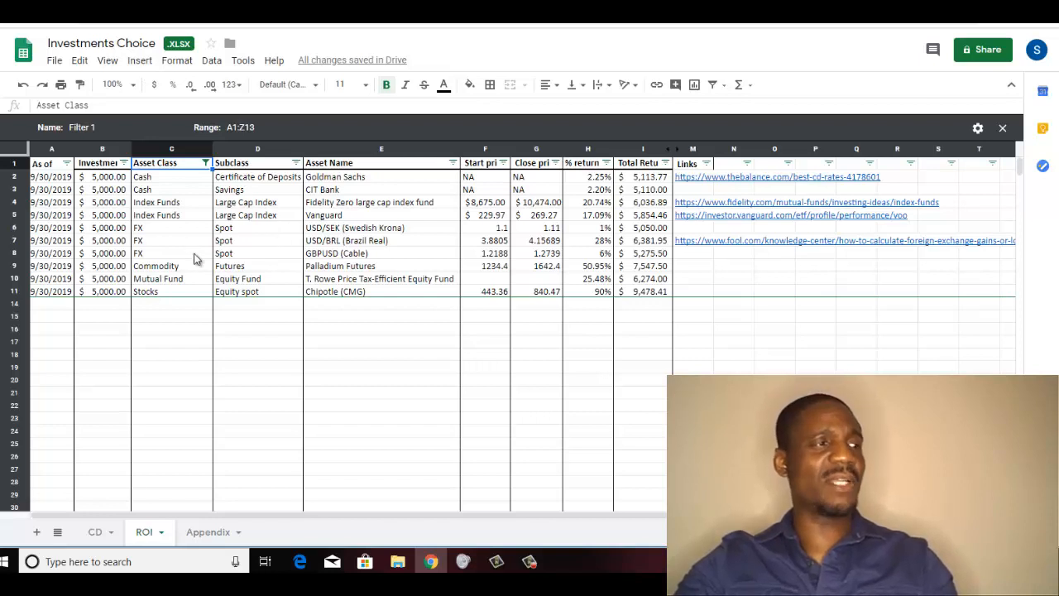
pyautogui.moveTo(626, 386)
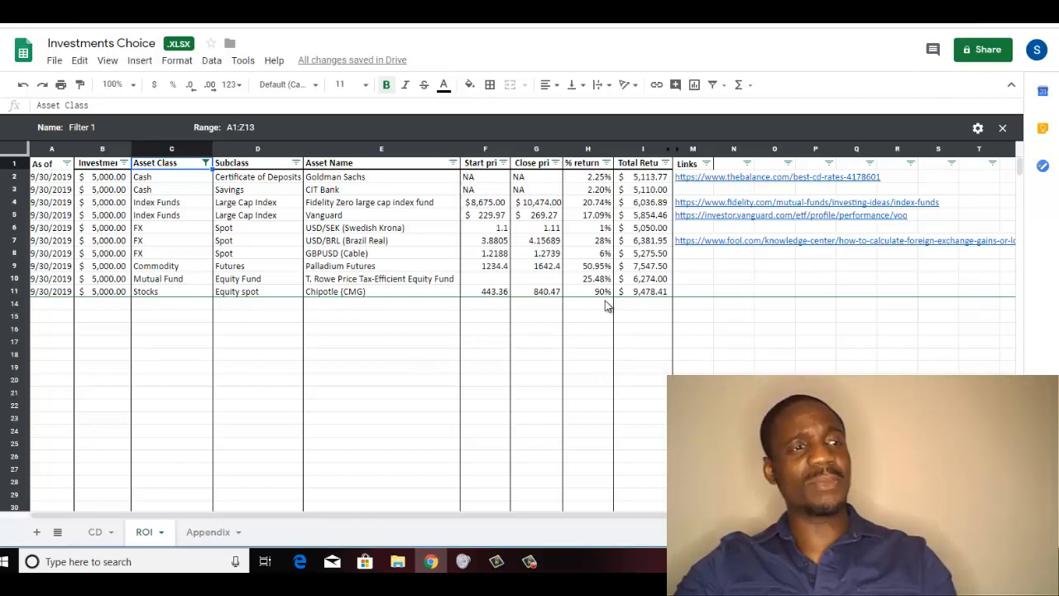
pyautogui.moveTo(604, 300)
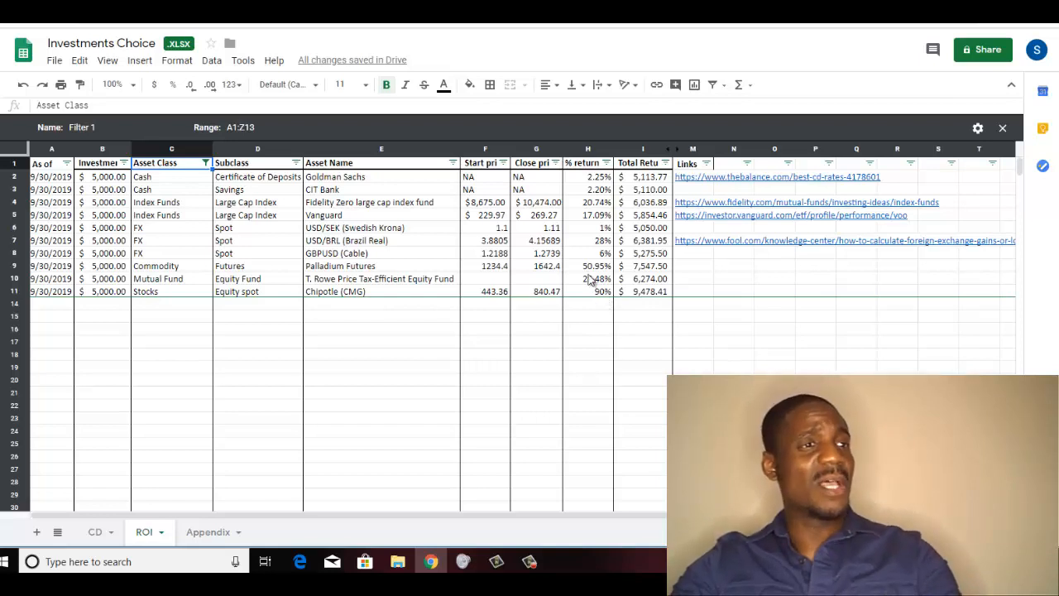
pyautogui.moveTo(604, 290)
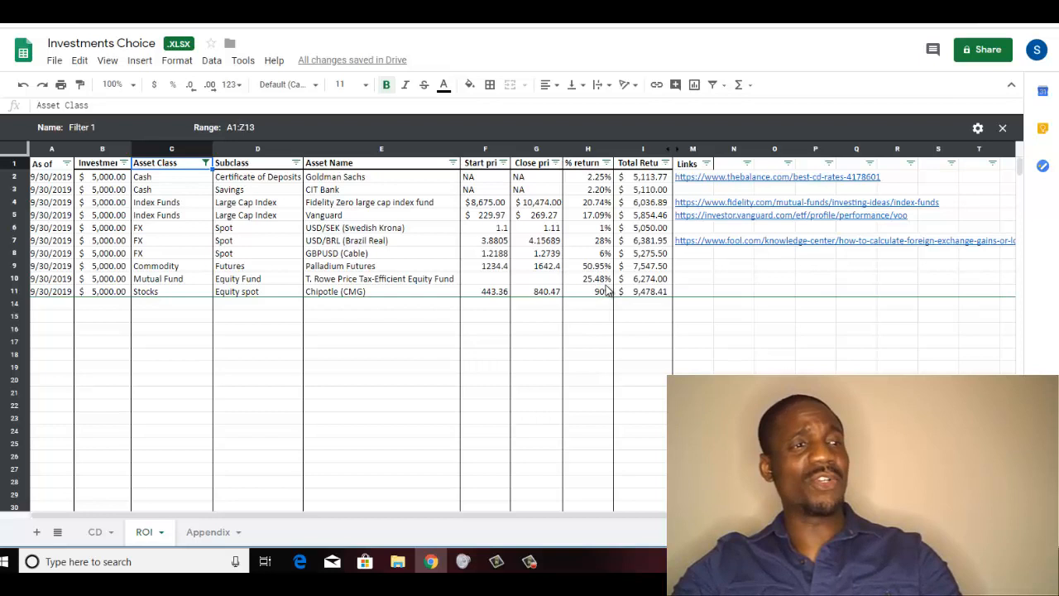
pyautogui.moveTo(596, 296)
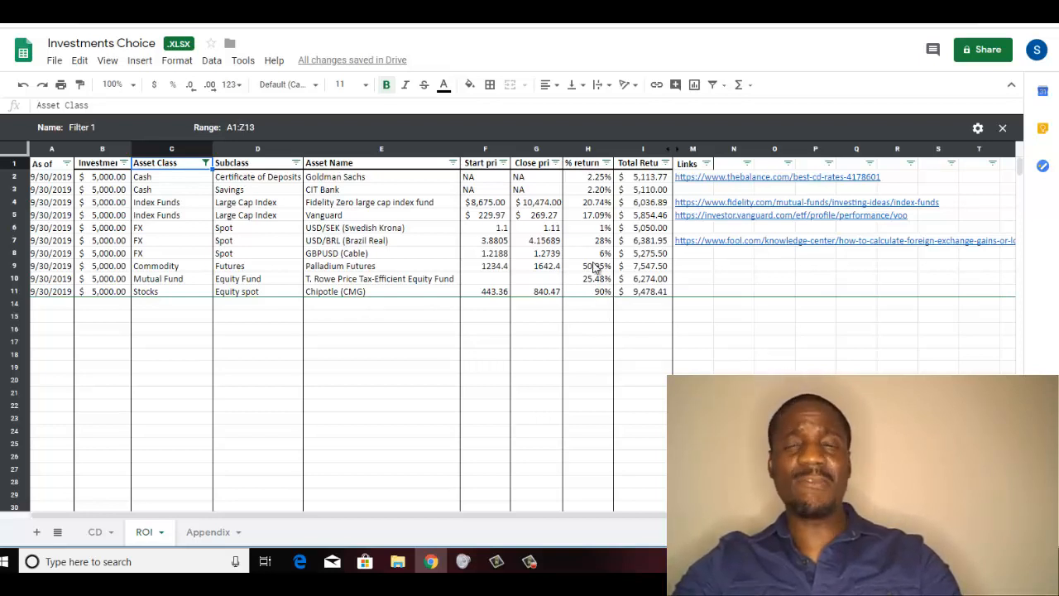
# Step: Select the 2.25% return cell for Goldman Sachs in the ROI table
pyautogui.click(588, 176)
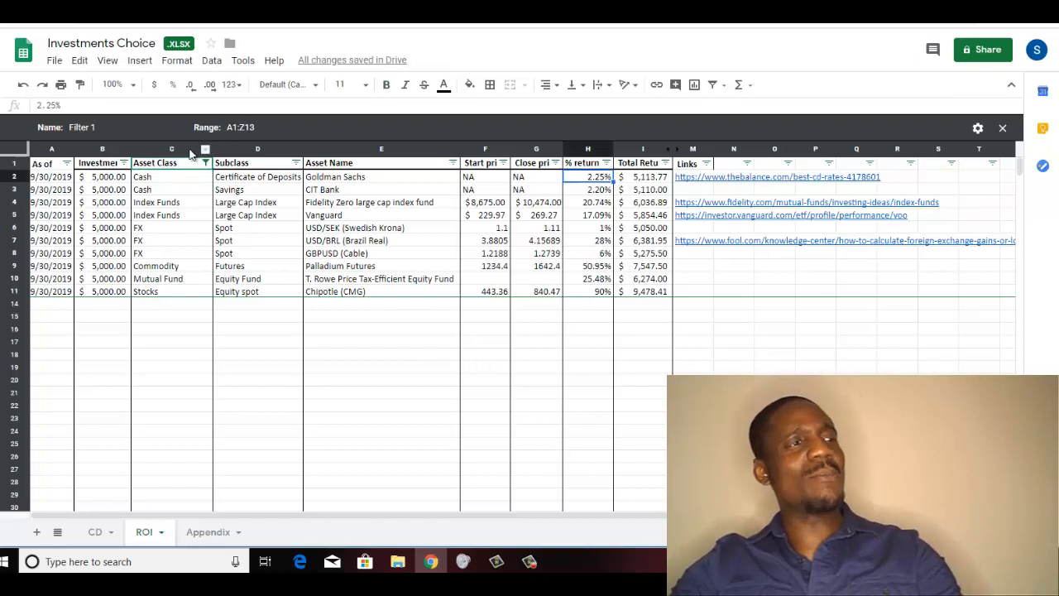
# Step: Filter Asset Class to Cryptocurrency only, leaving Bitcoin and Ethereum visible
pyautogui.click(205, 162)
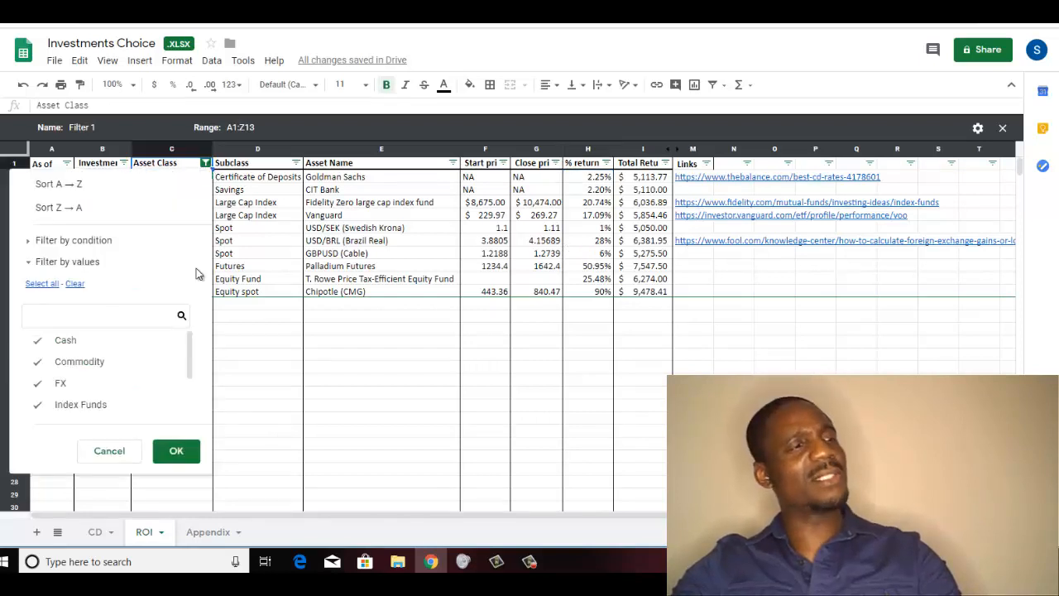
pyautogui.moveTo(87, 290)
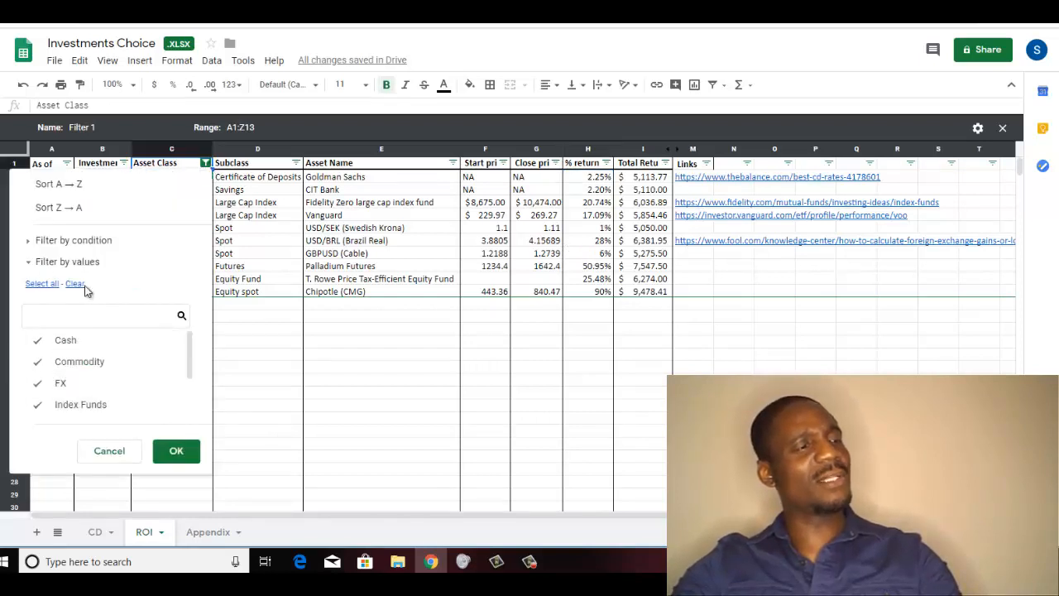
pyautogui.scroll(-3)
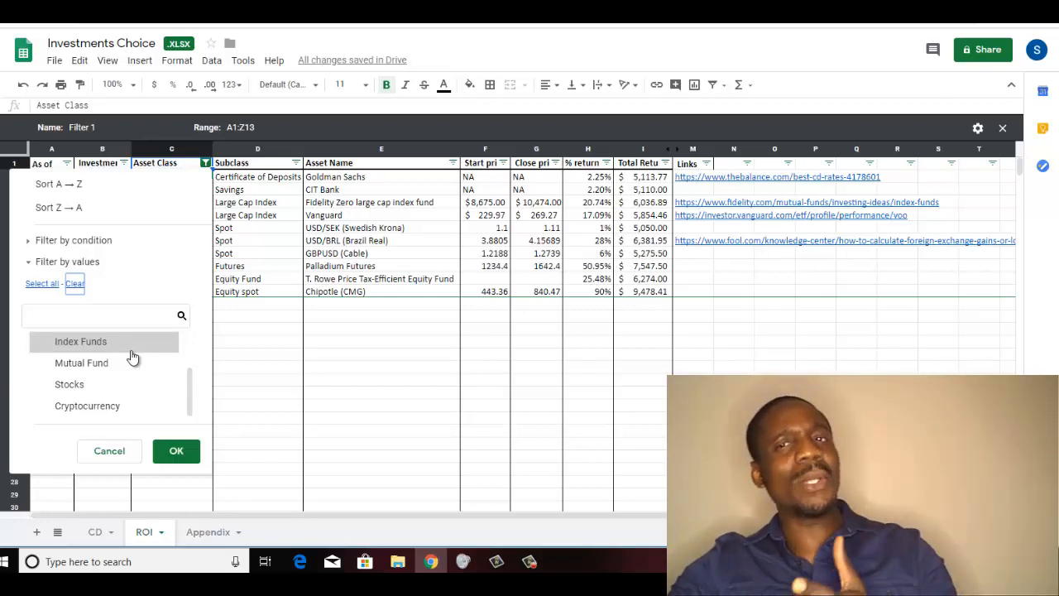
pyautogui.click(87, 406)
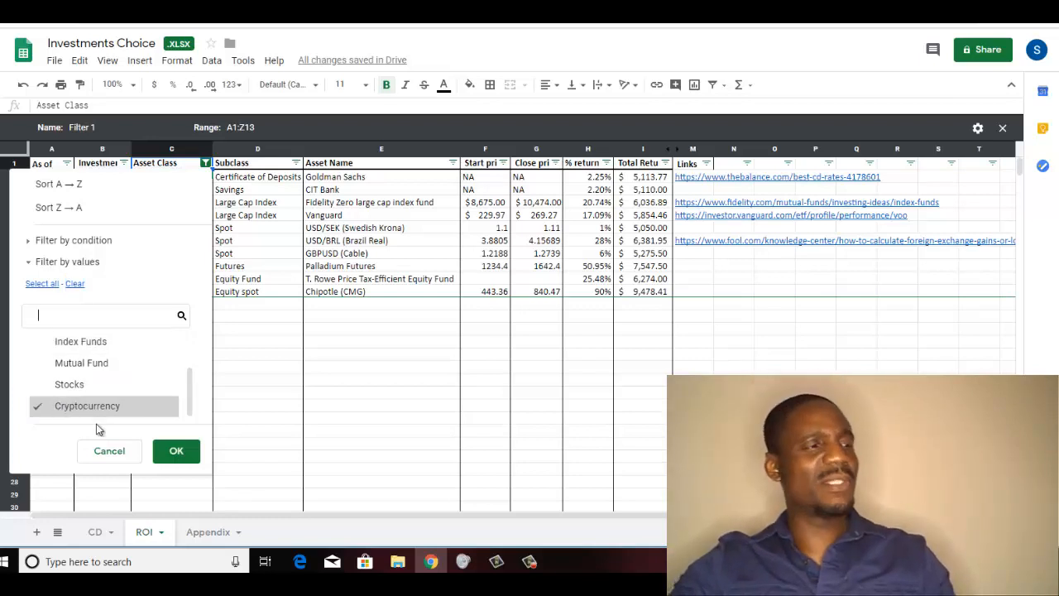
pyautogui.click(176, 451)
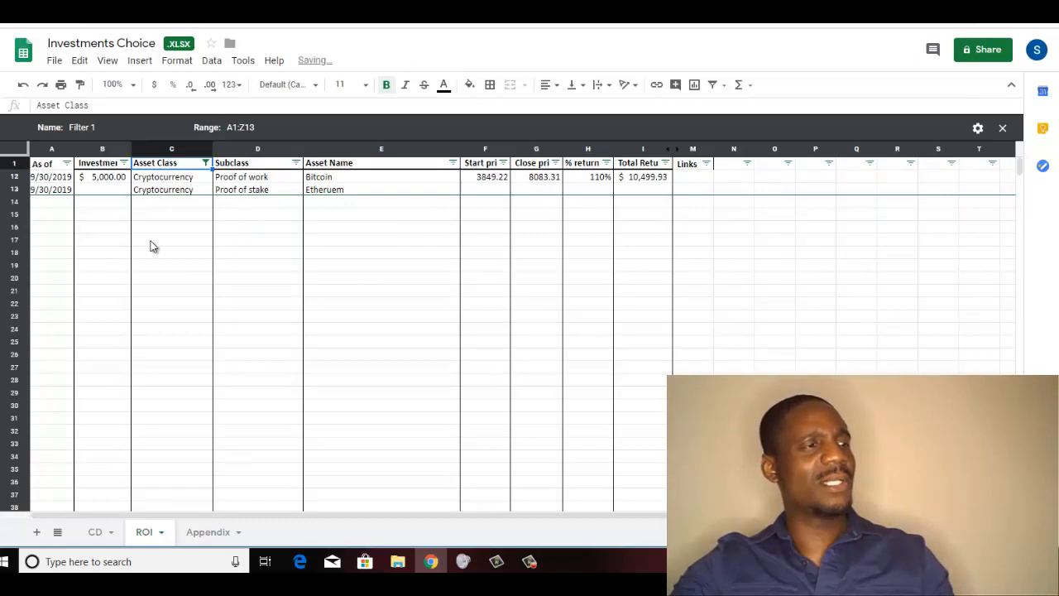
pyautogui.moveTo(320, 193)
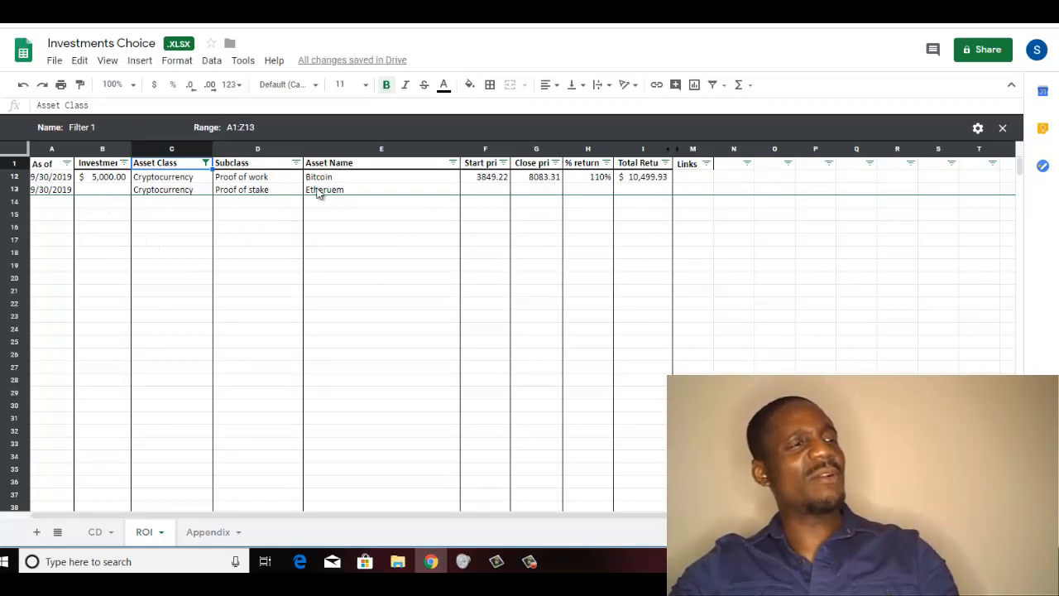
pyautogui.moveTo(650, 190)
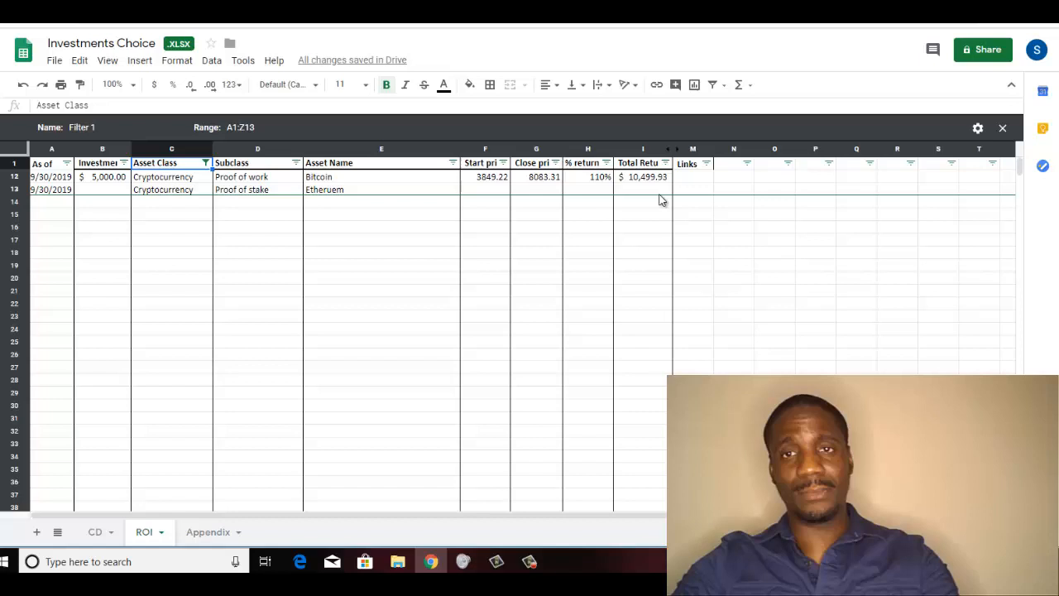
pyautogui.moveTo(591, 186)
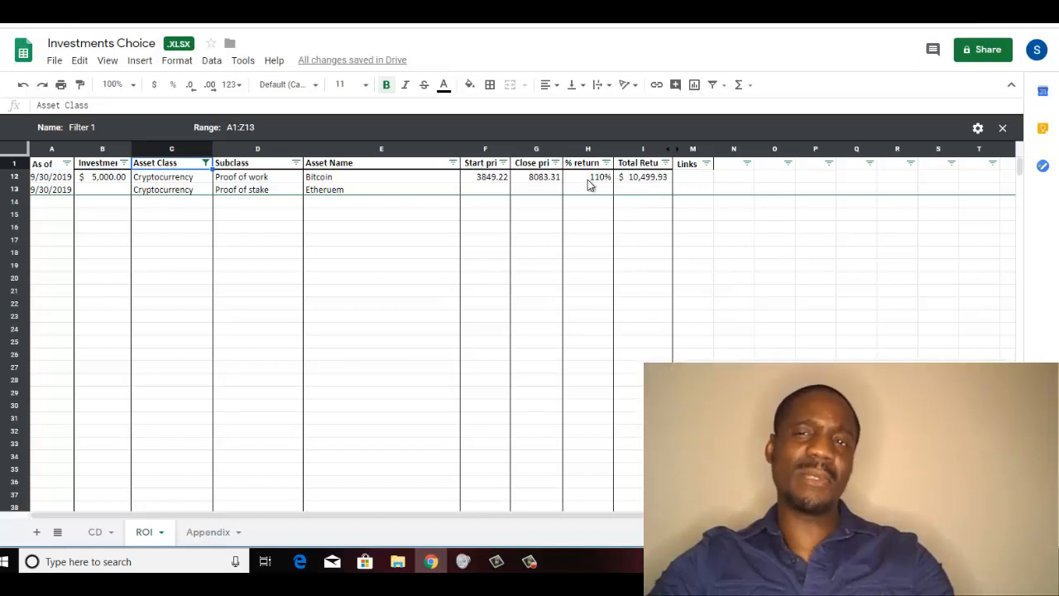